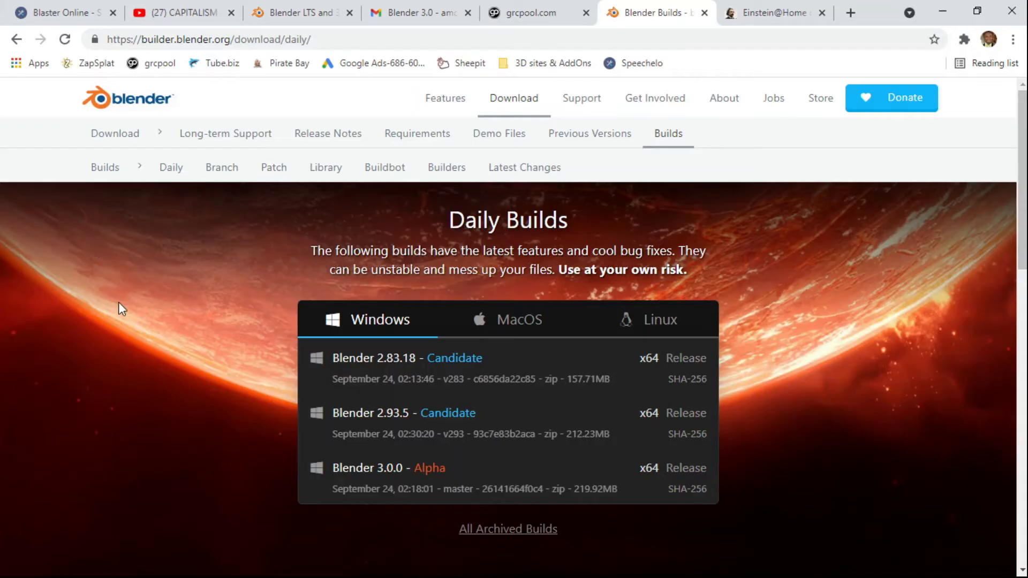
mouse_move(237, 434)
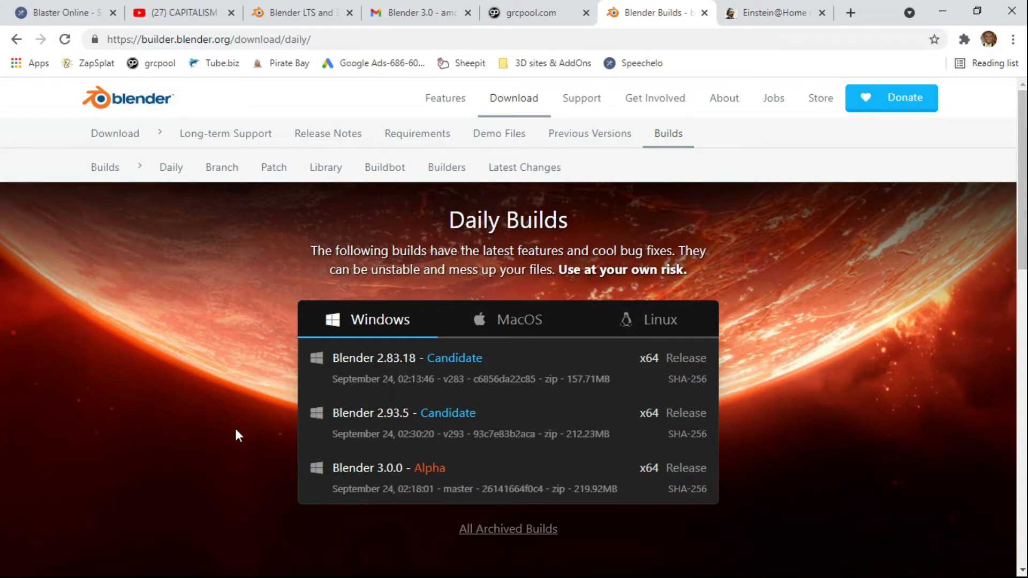
mouse_move(522, 472)
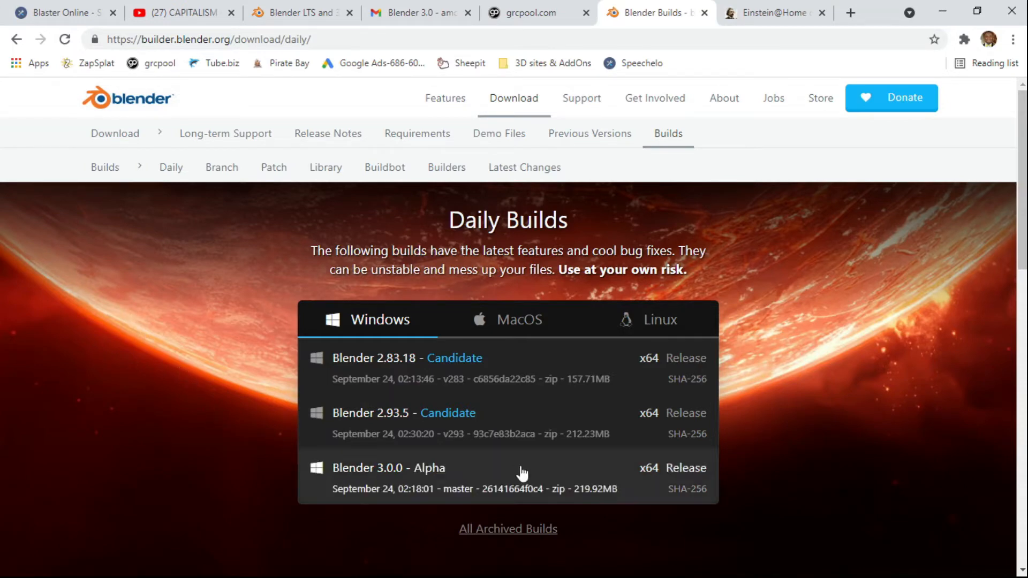
mouse_move(545, 479)
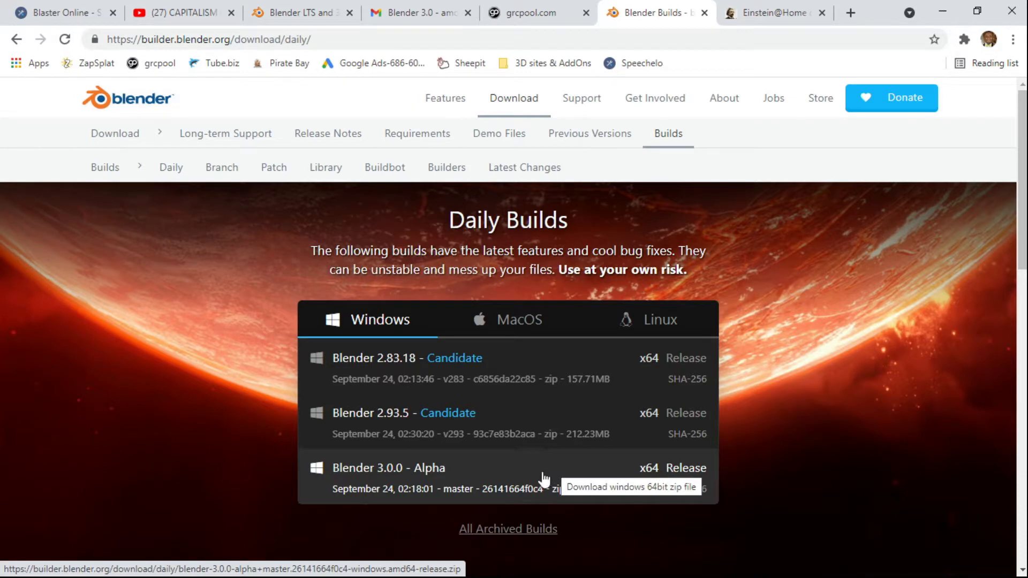
mouse_move(546, 536)
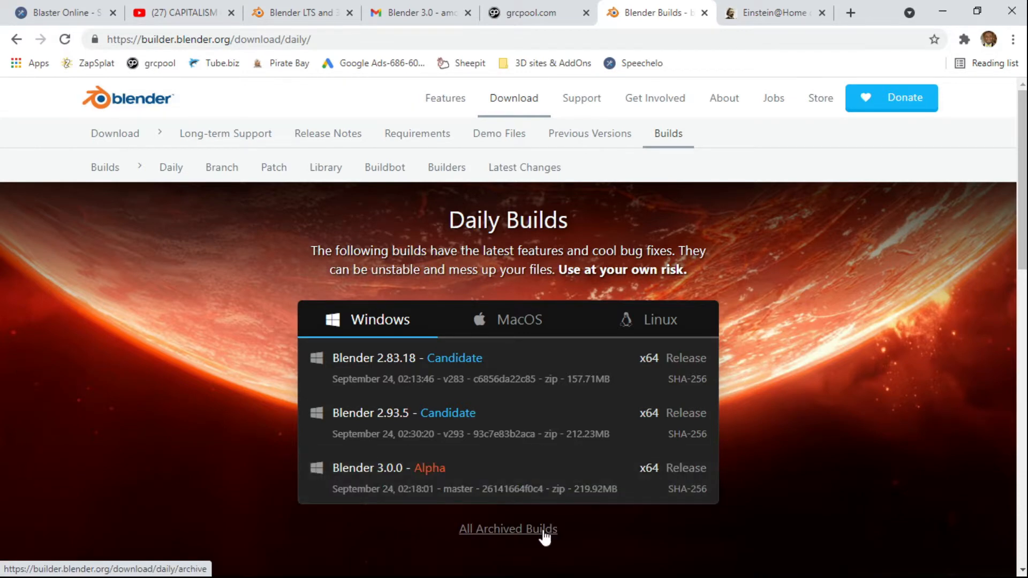
- Reach the Blender Experimental builds page from blender.org's download page
scroll("down", 3)
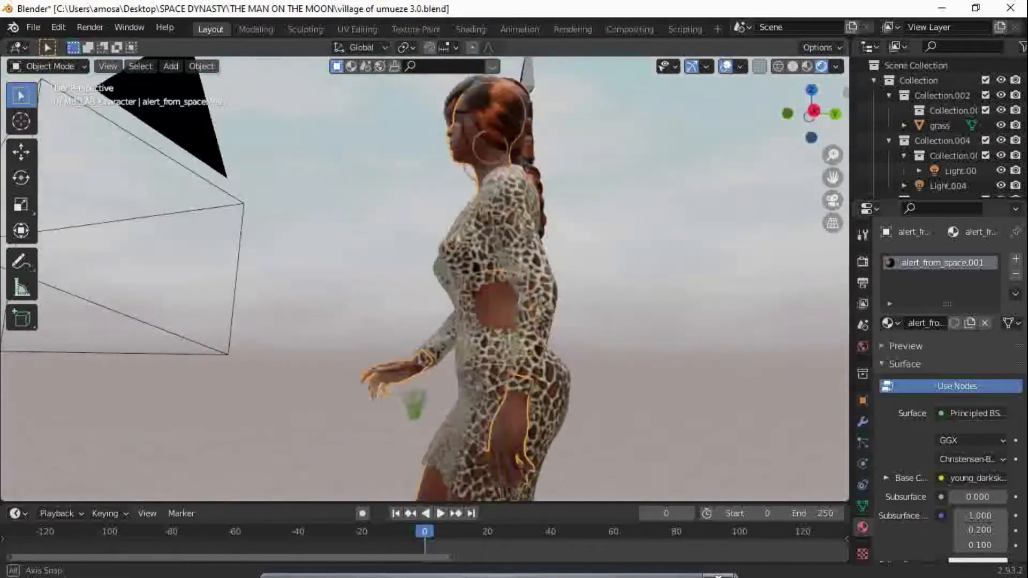
left_click_drag(459, 263, 393, 197)
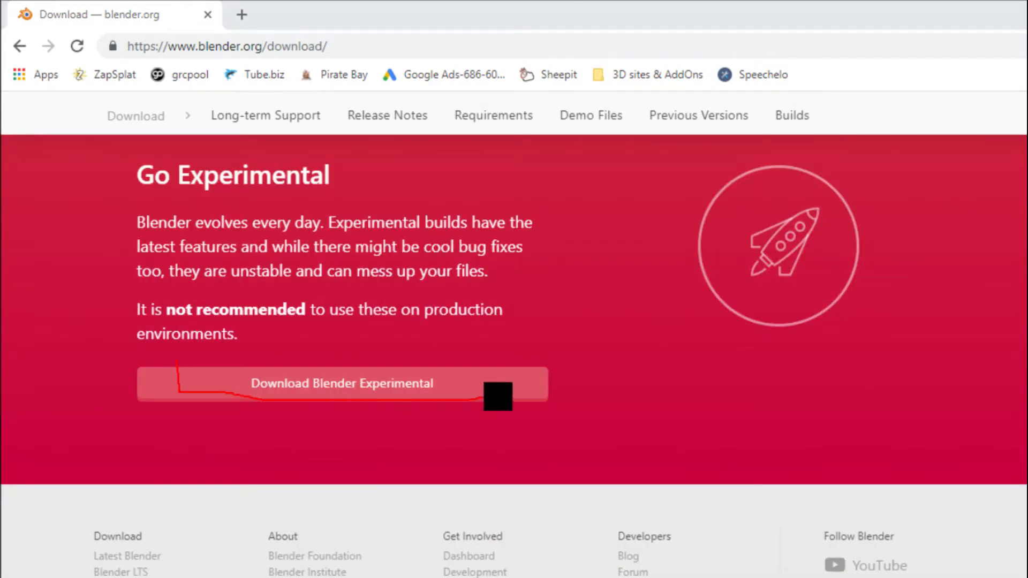
left_click(342, 384)
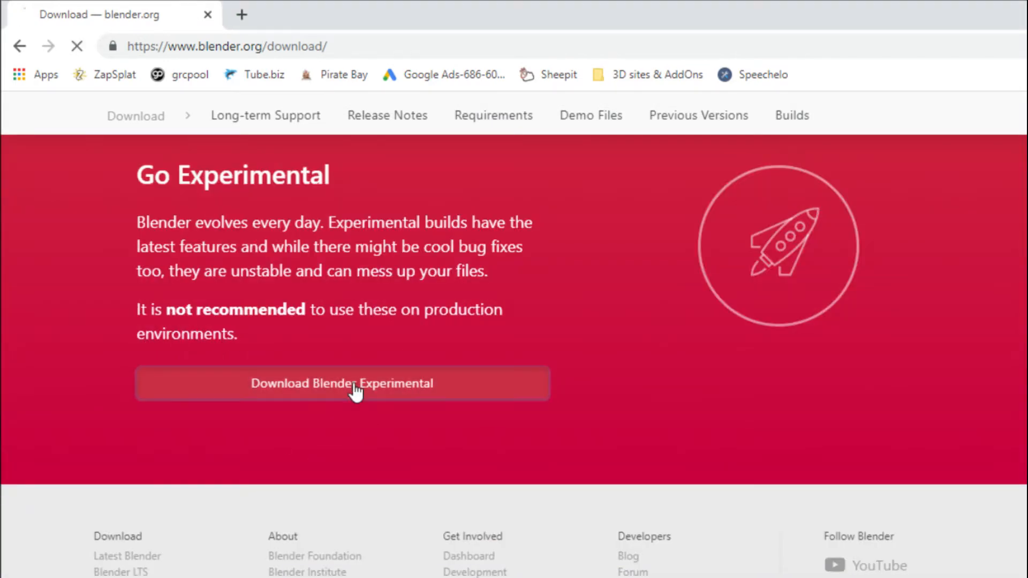
left_click(341, 383)
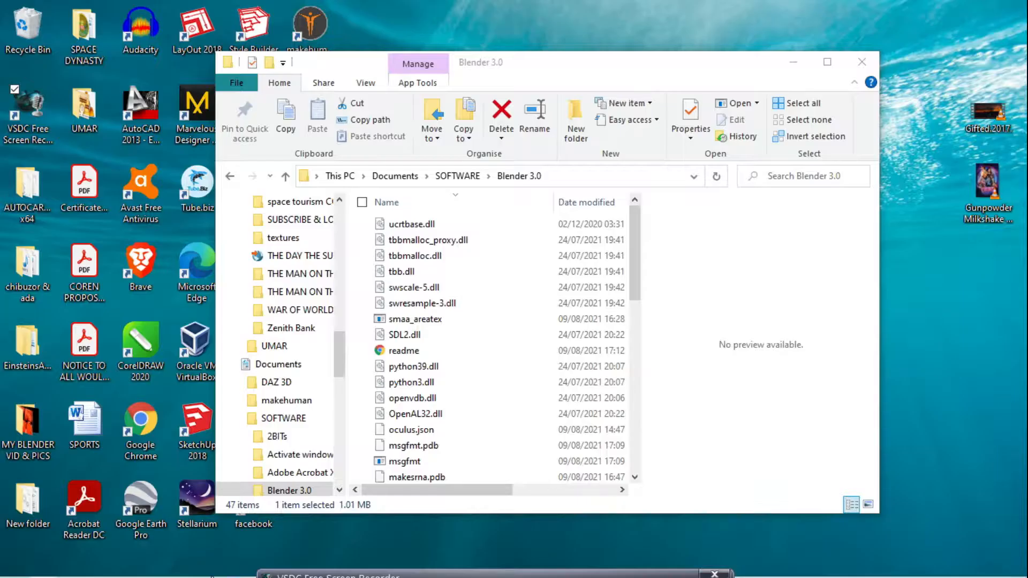
mouse_move(268, 565)
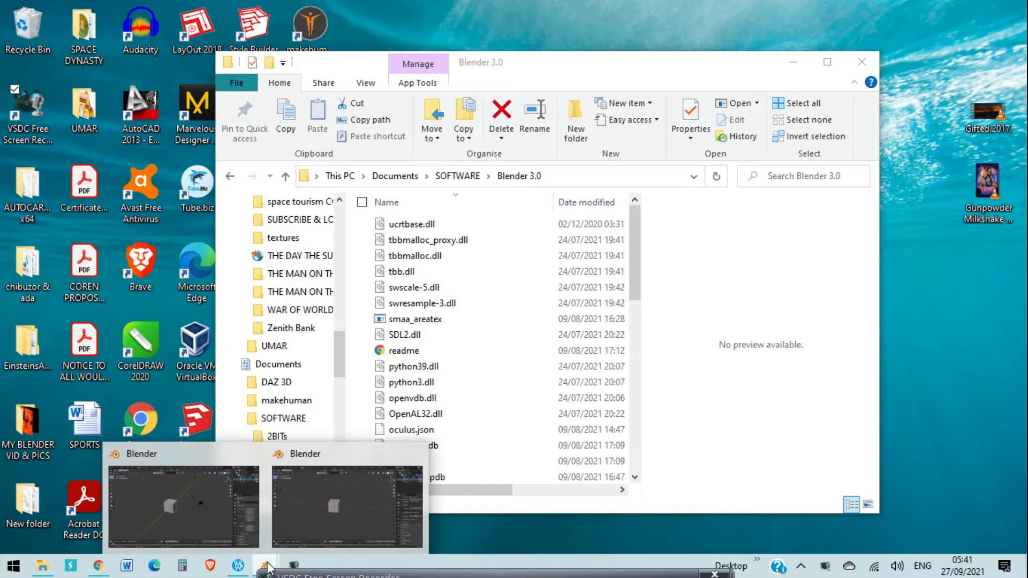
left_click(182, 505)
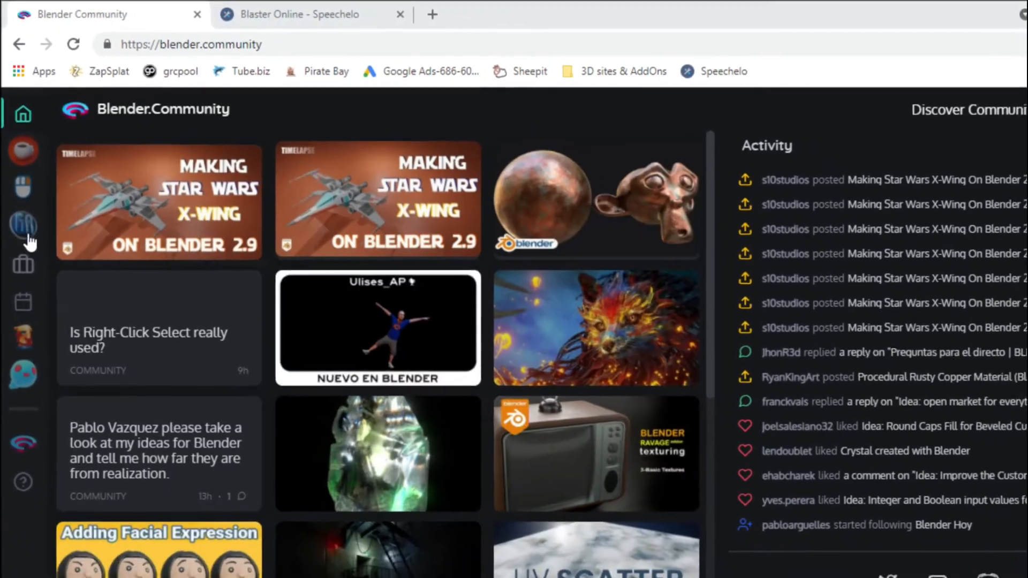
left_click(23, 230)
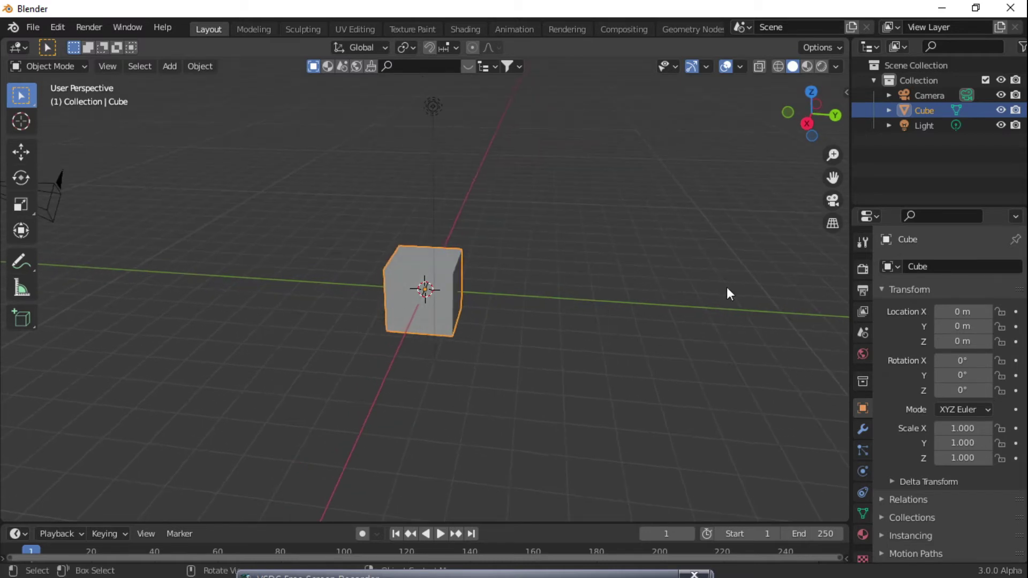
- In Render Properties choose Cycles on CPU and enable Open Shading Language
left_click(863, 269)
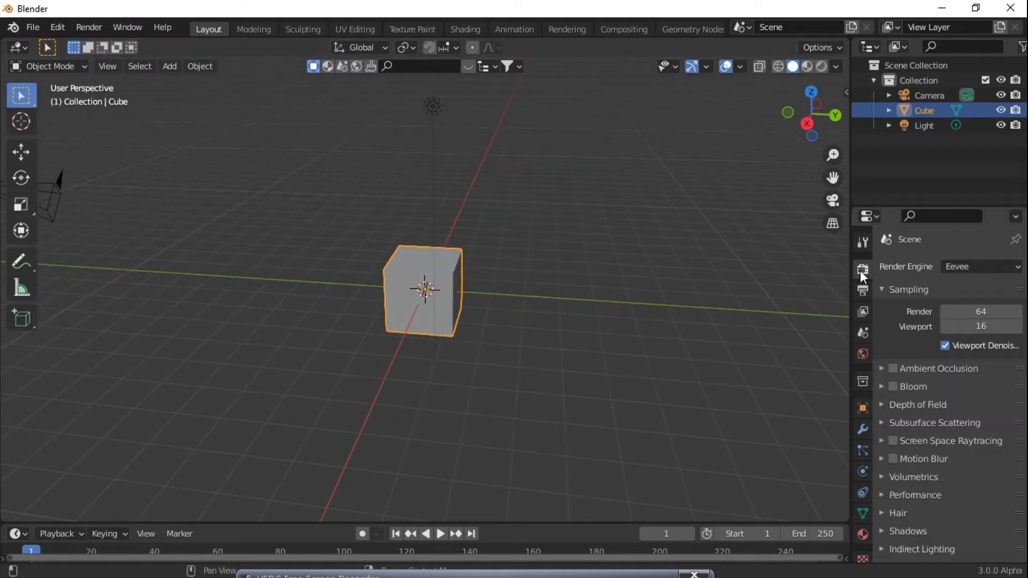
mouse_move(796, 344)
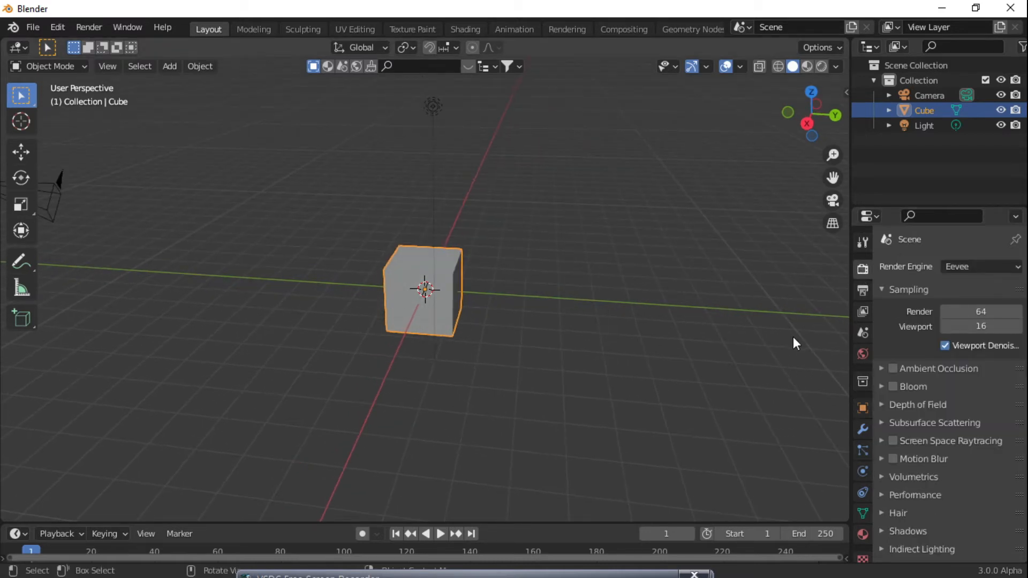
left_click(977, 267)
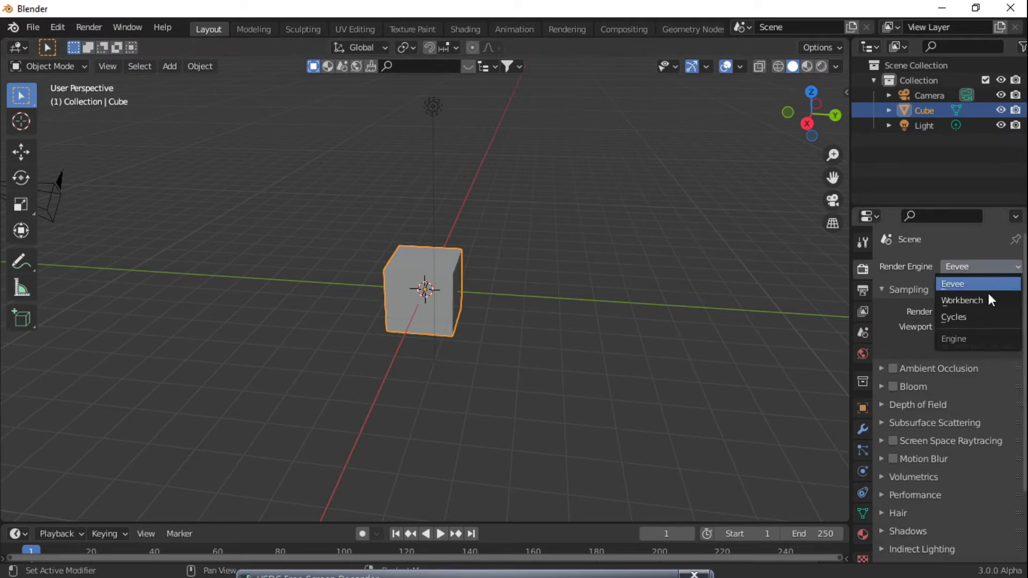
left_click(952, 317)
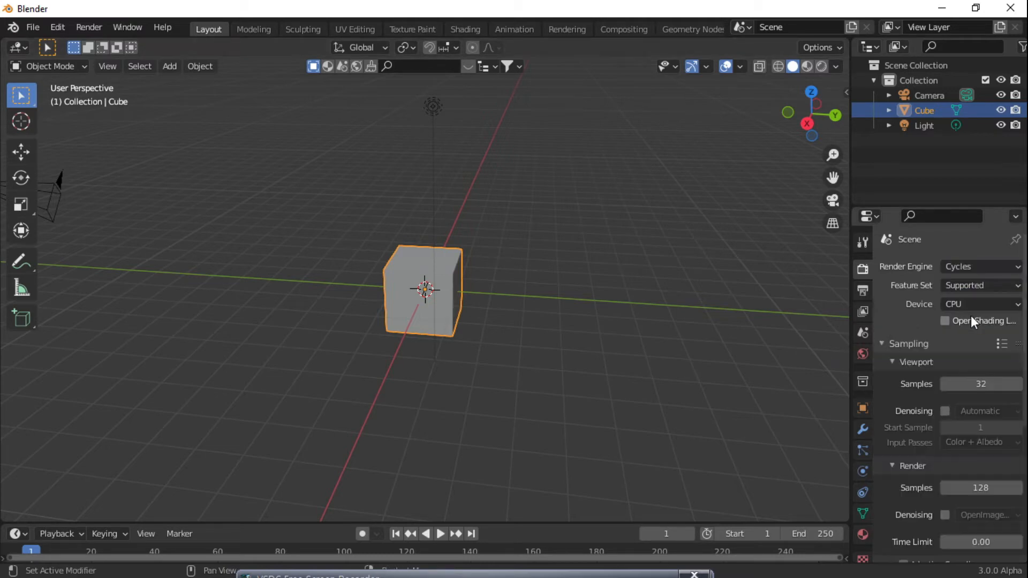
left_click(945, 320)
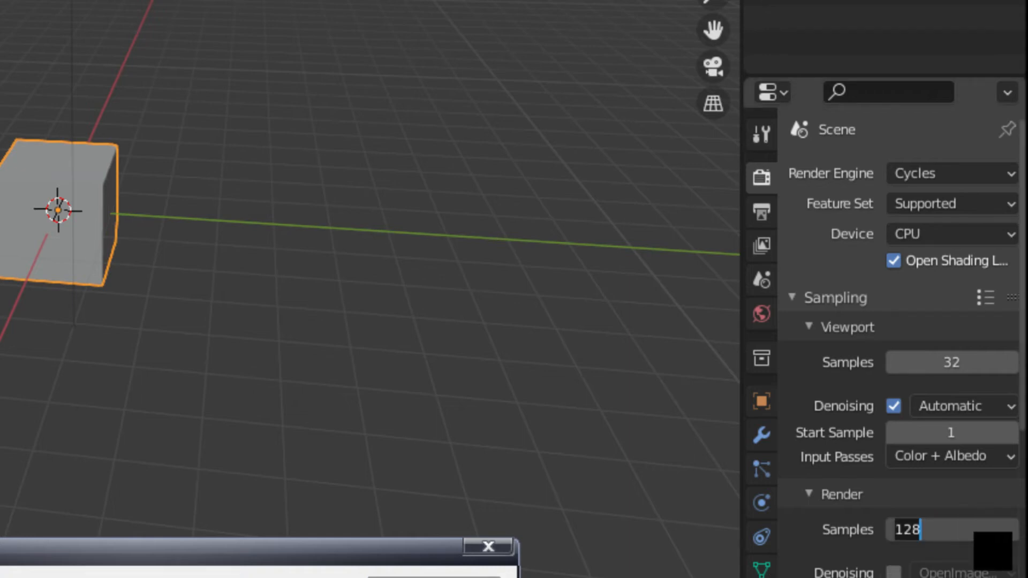
- Set final render Samples to 32 and enable render Denoising
type("32")
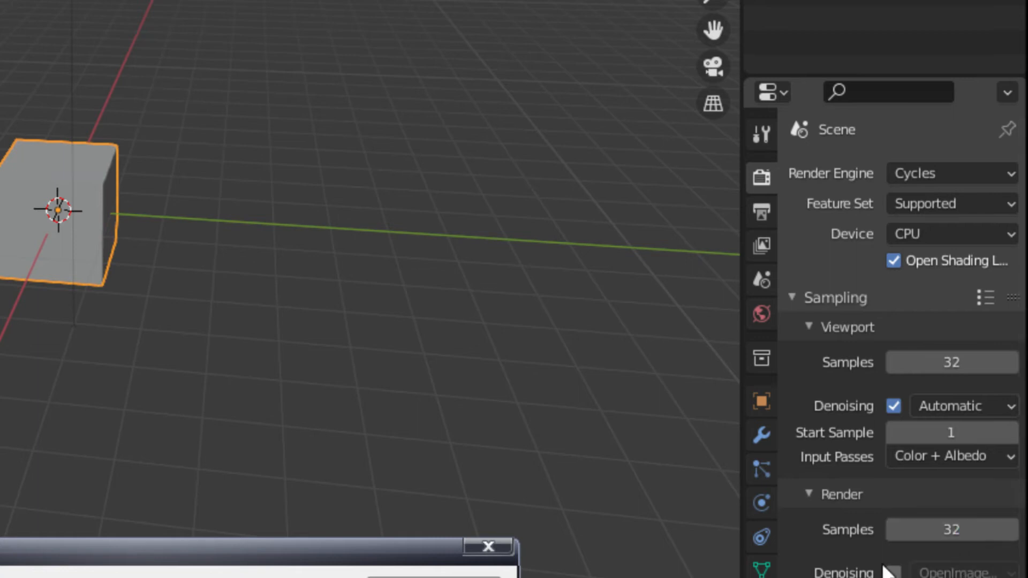
left_click(958, 571)
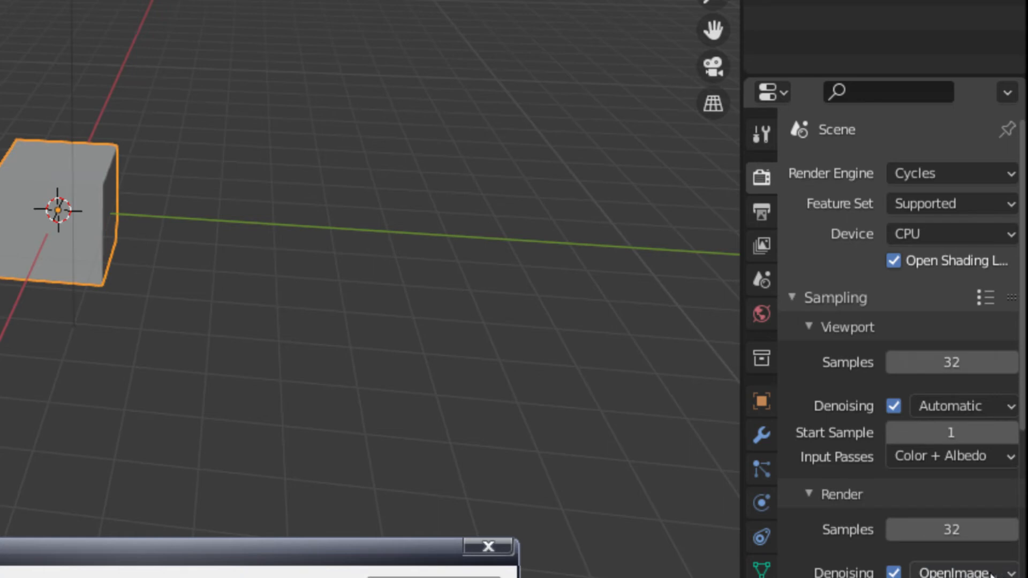
scroll("down", 3)
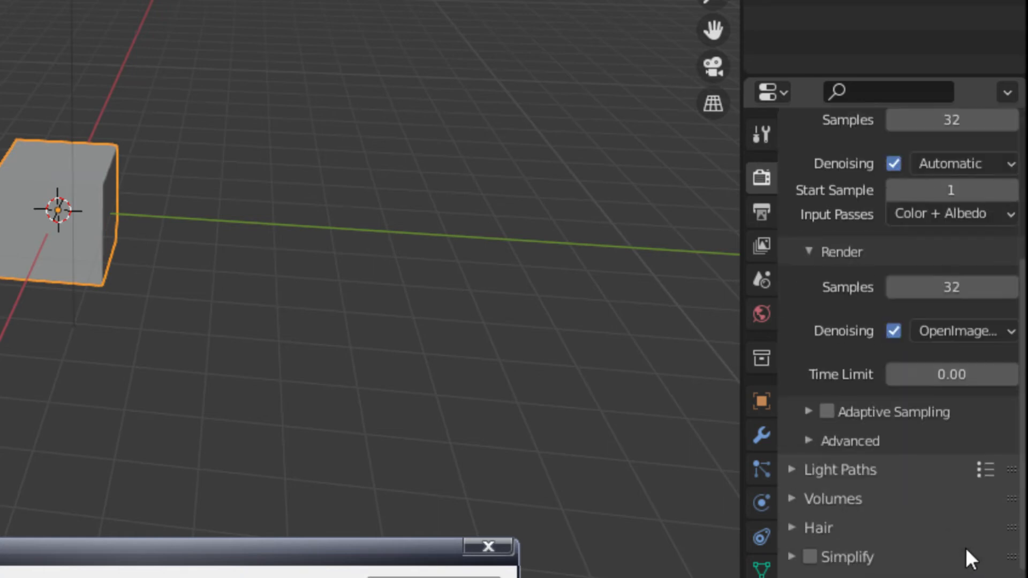
scroll("down", 3)
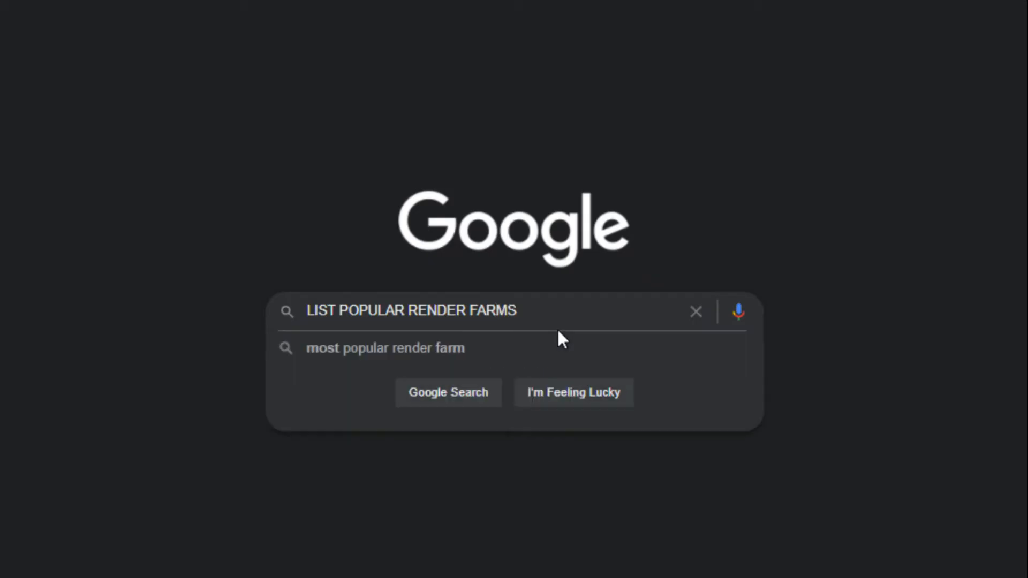
- Run a Google search for 'LIST POPULAR RENDER FARMS'
left_click(449, 392)
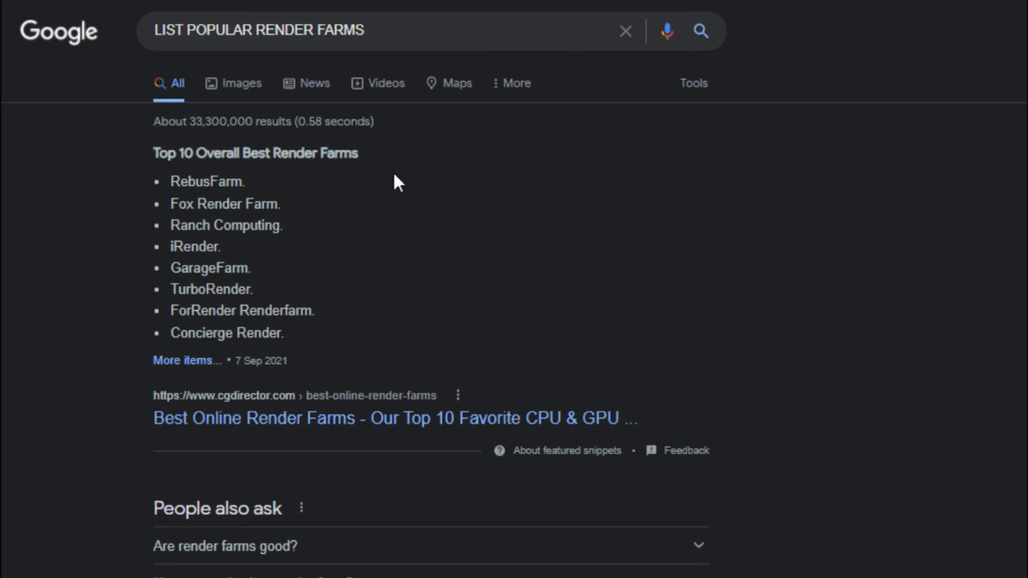
mouse_move(524, 563)
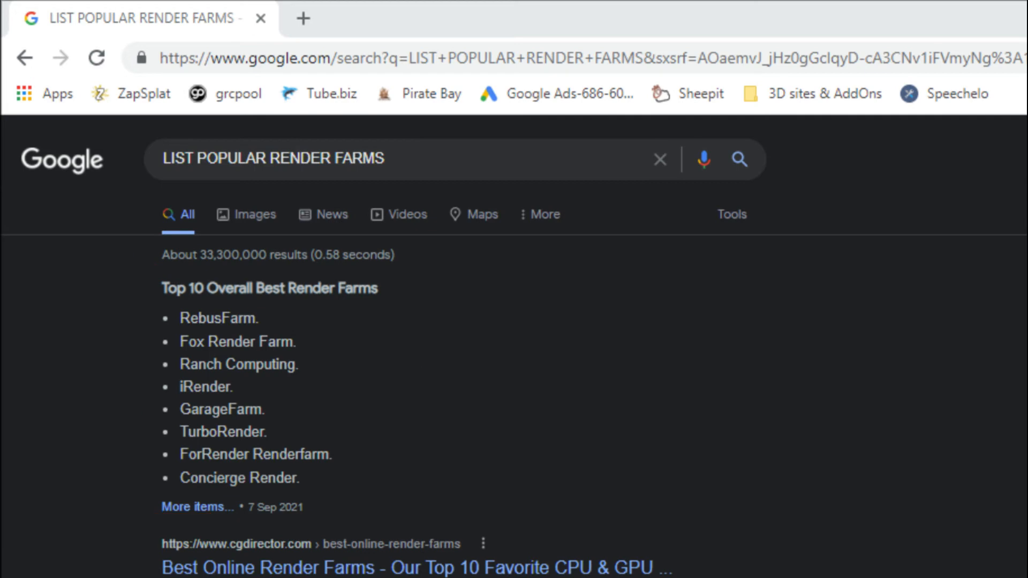
mouse_move(576, 567)
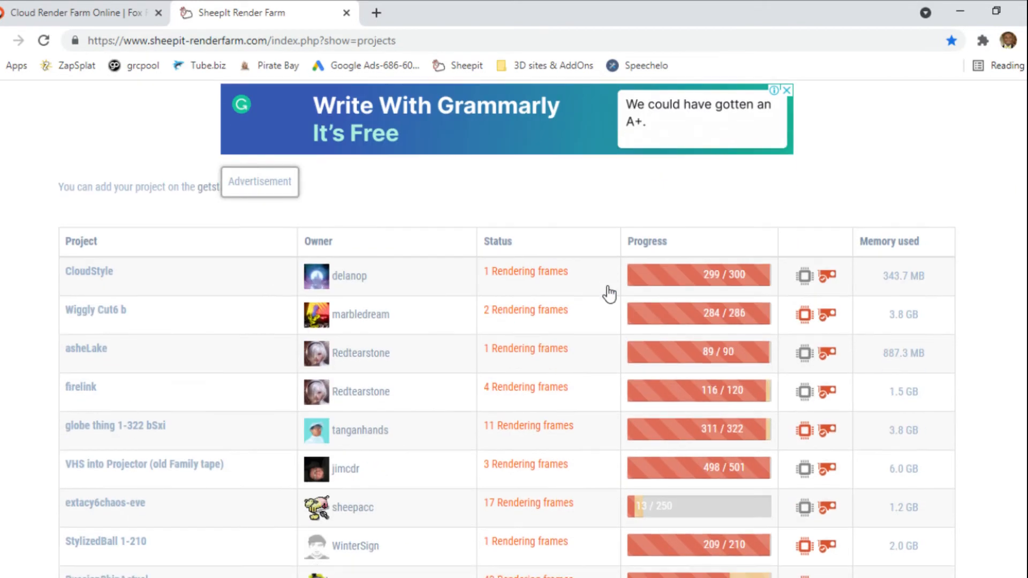
- Browse the SheepIt and Fox Renderfarm pages, then return to Blender's default scene past the splash
scroll("down", 3)
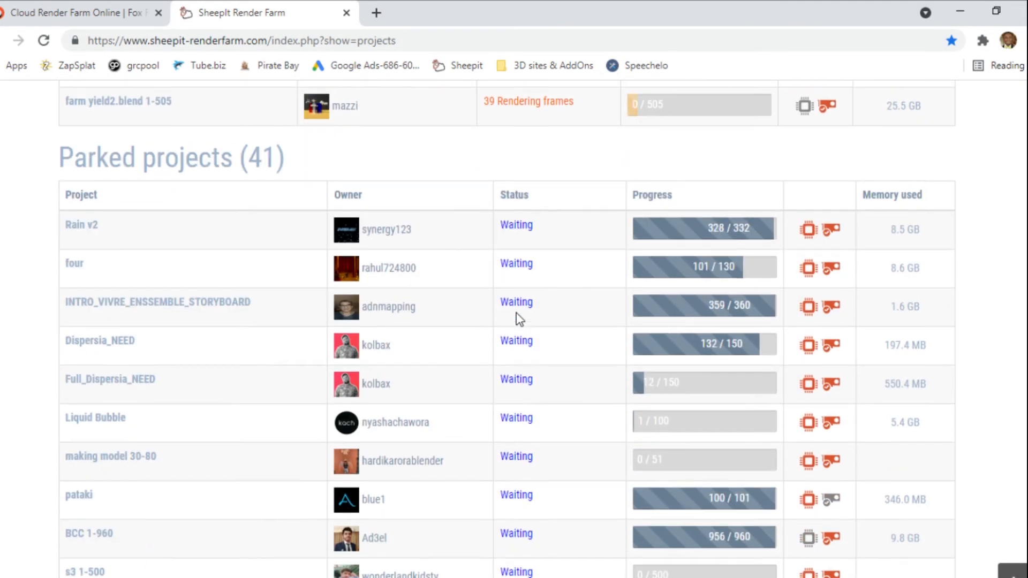
key("ctrl+plus")
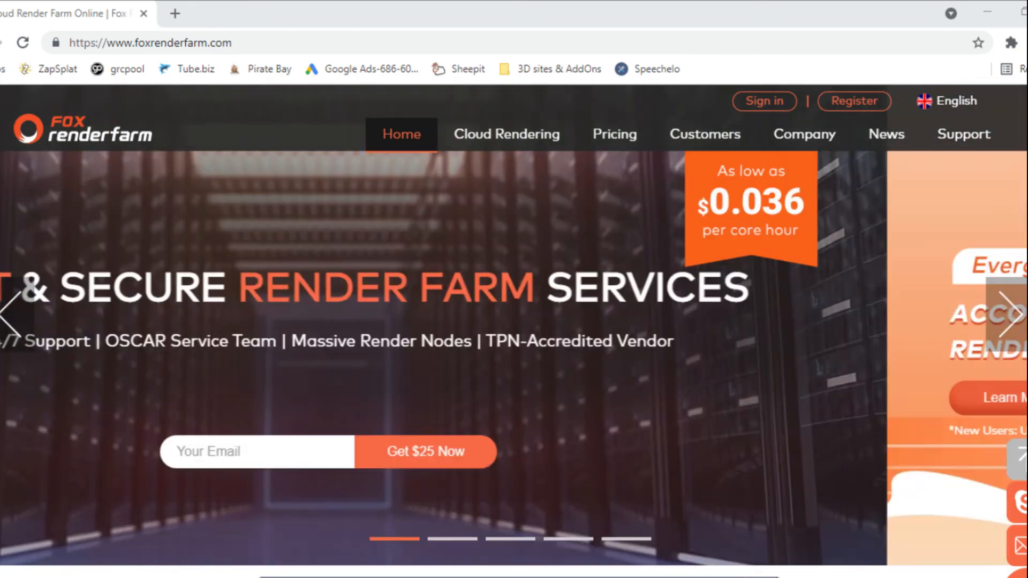
left_click(1011, 314)
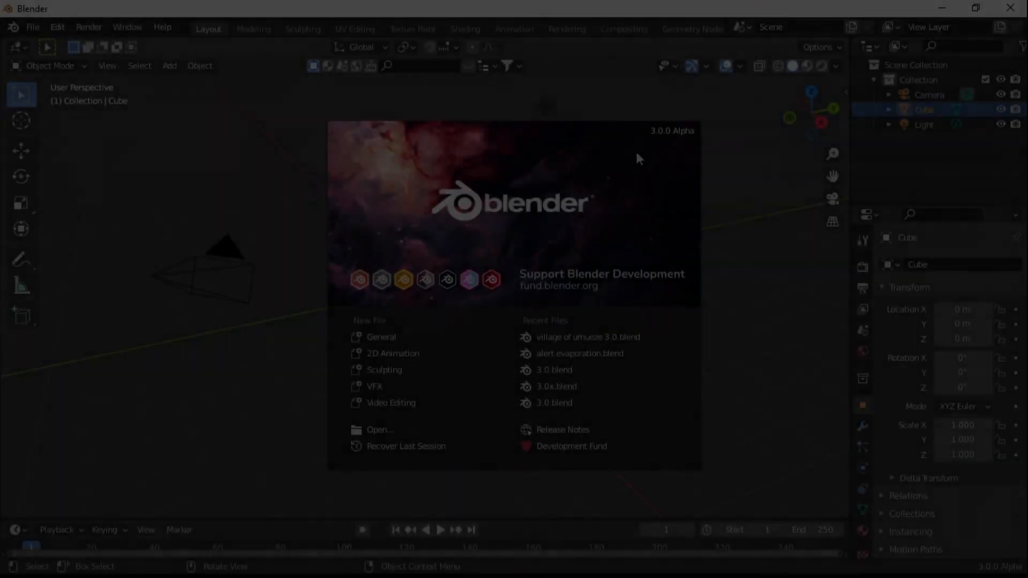
left_click(425, 379)
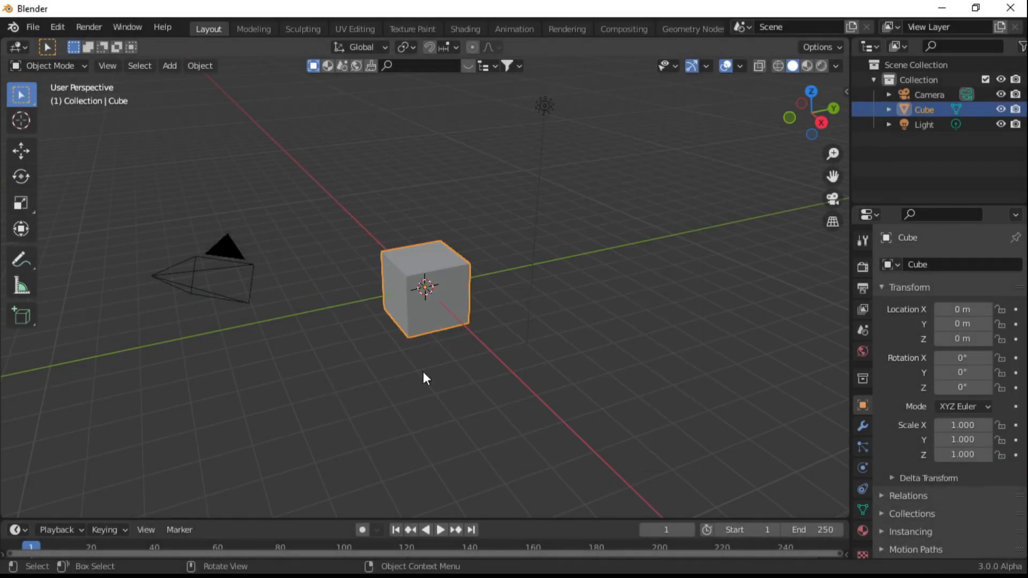